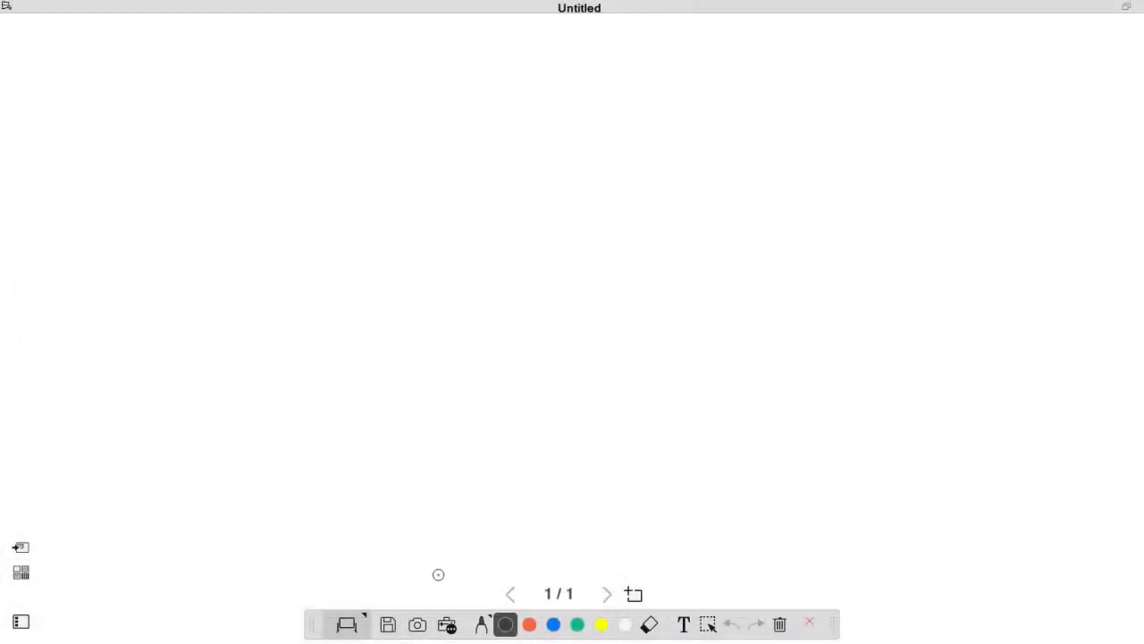
- Switch from Whiteboard to Annotation mode over the Section Sales By Quarter chart
click(347, 624)
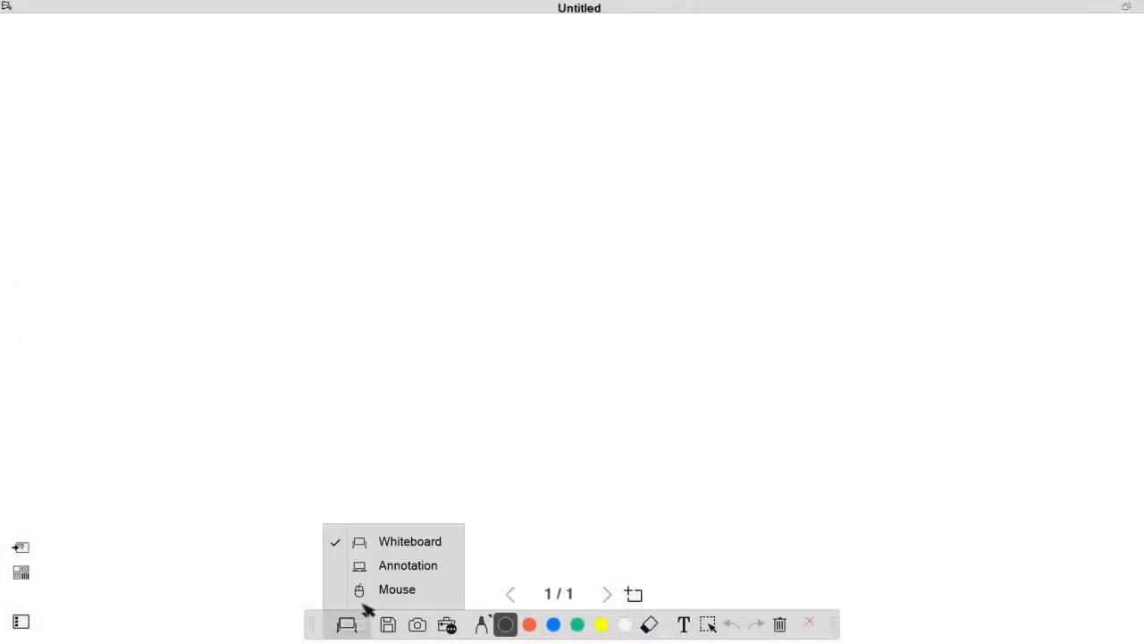
click(408, 565)
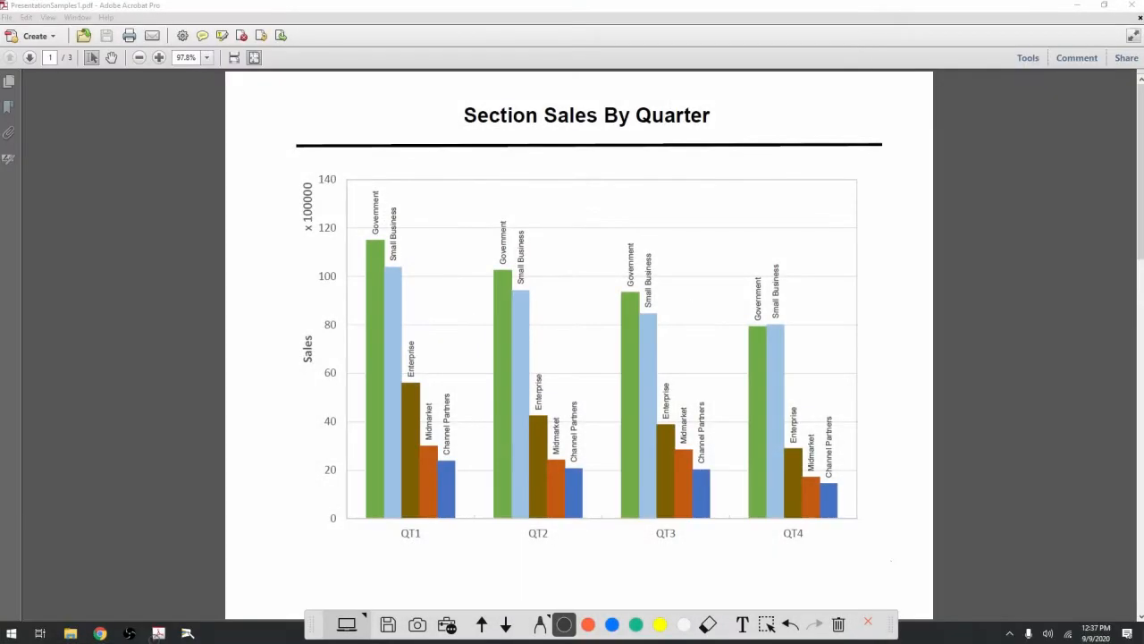
- Choose the pen's red highlighter style and stroke over the QT1 and QT3 labels
click(540, 624)
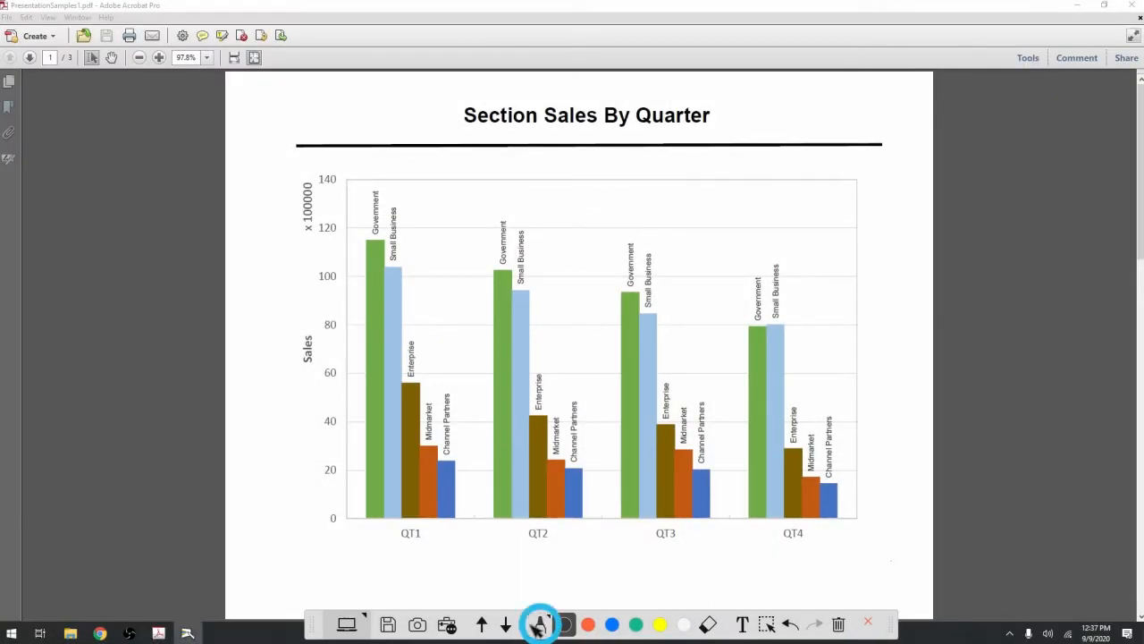
click(540, 622)
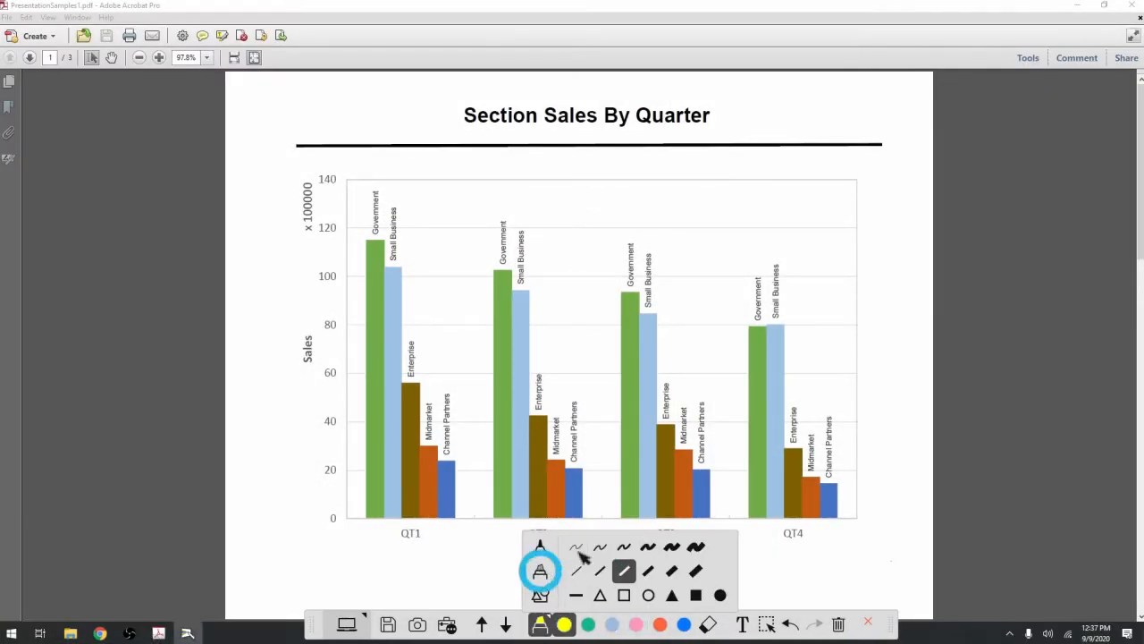
click(696, 572)
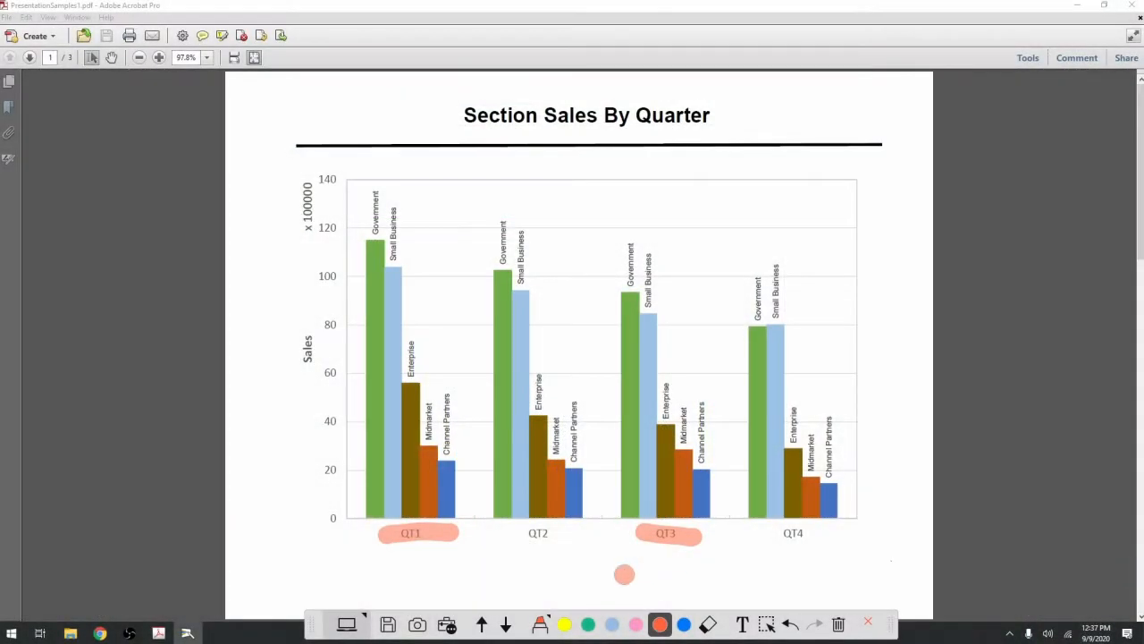
- Draw blue ellipses around the QT2 and QT4 Government and Small Business bars, then pick the eraser
click(540, 624)
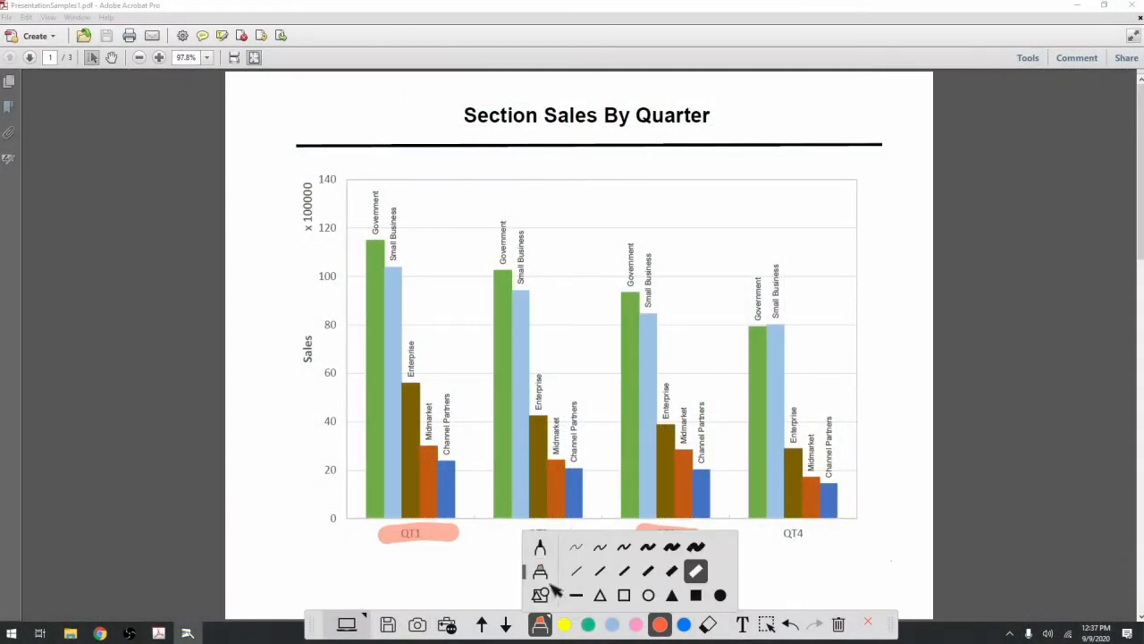
click(647, 593)
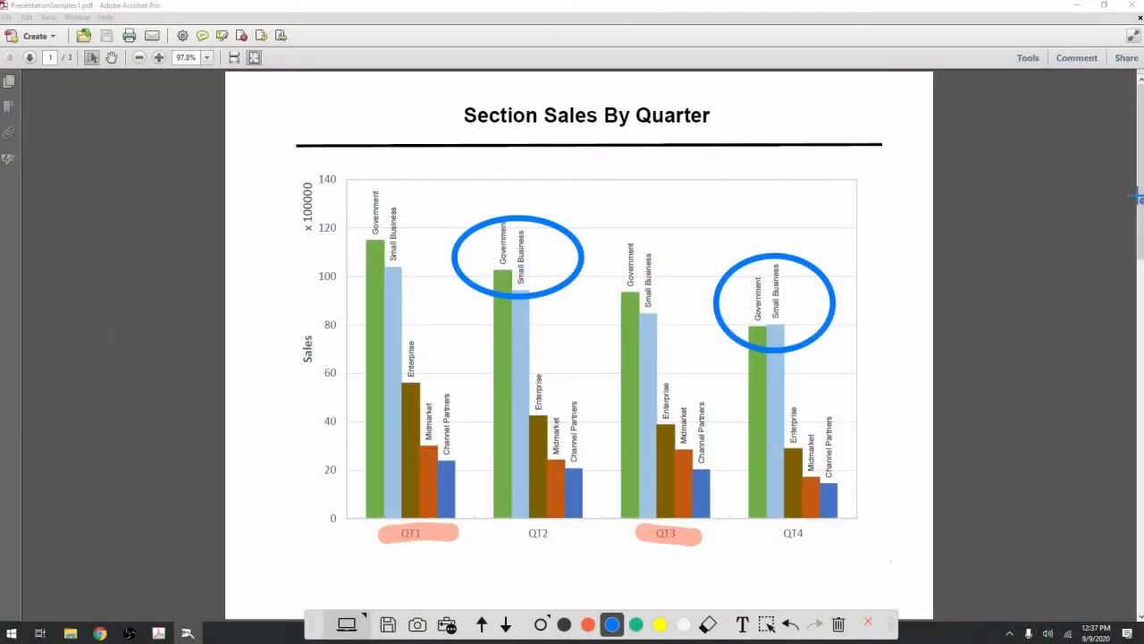
click(708, 622)
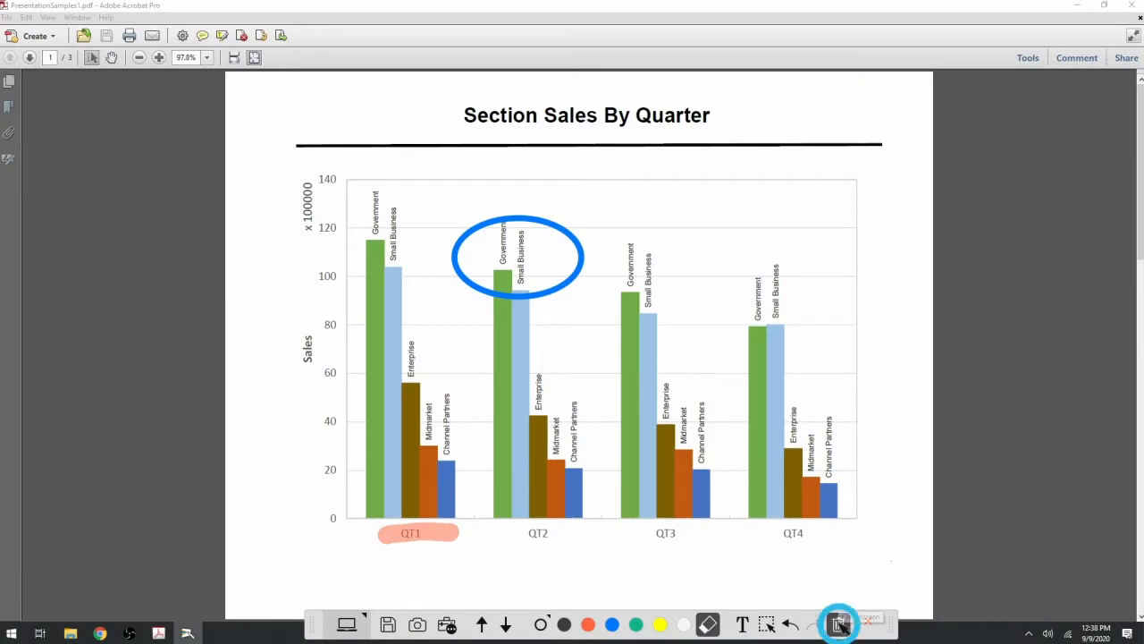
- Erase the QT3 highlight and QT4 circle and start a text note above the chart
click(838, 622)
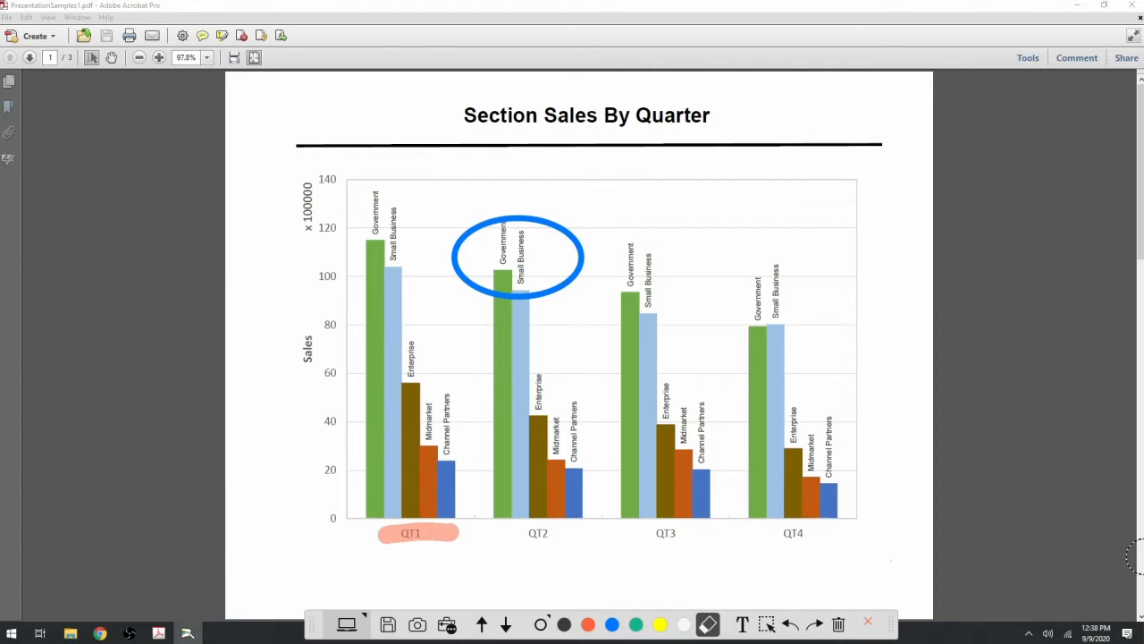
click(742, 624)
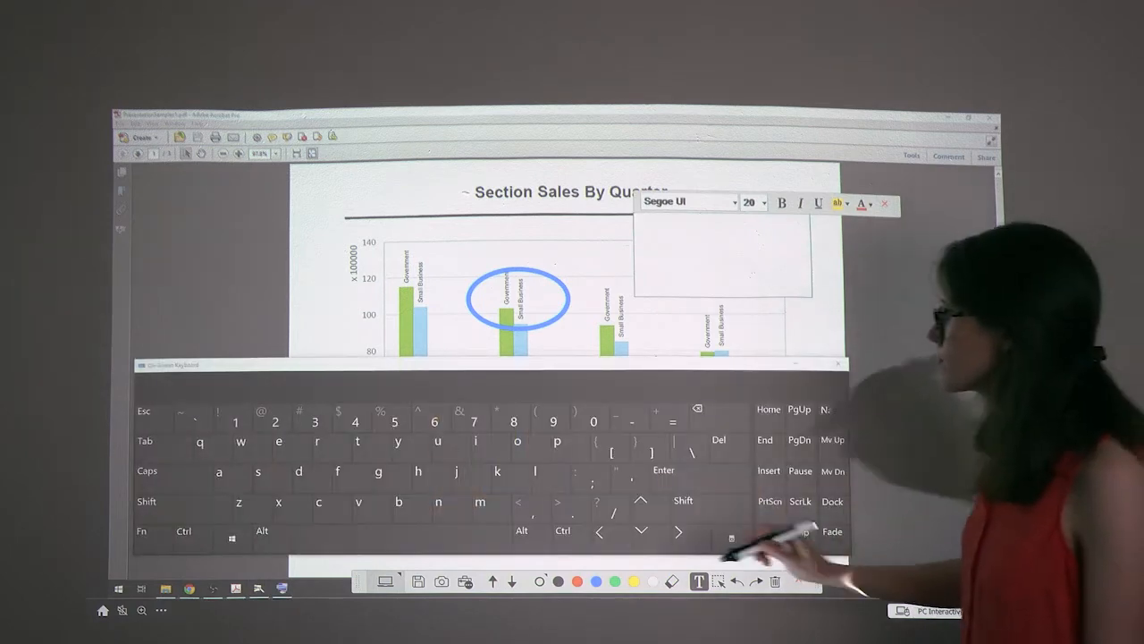
- Add the text note 'up' above the chart's top right and switch to the Select tool
text(up)
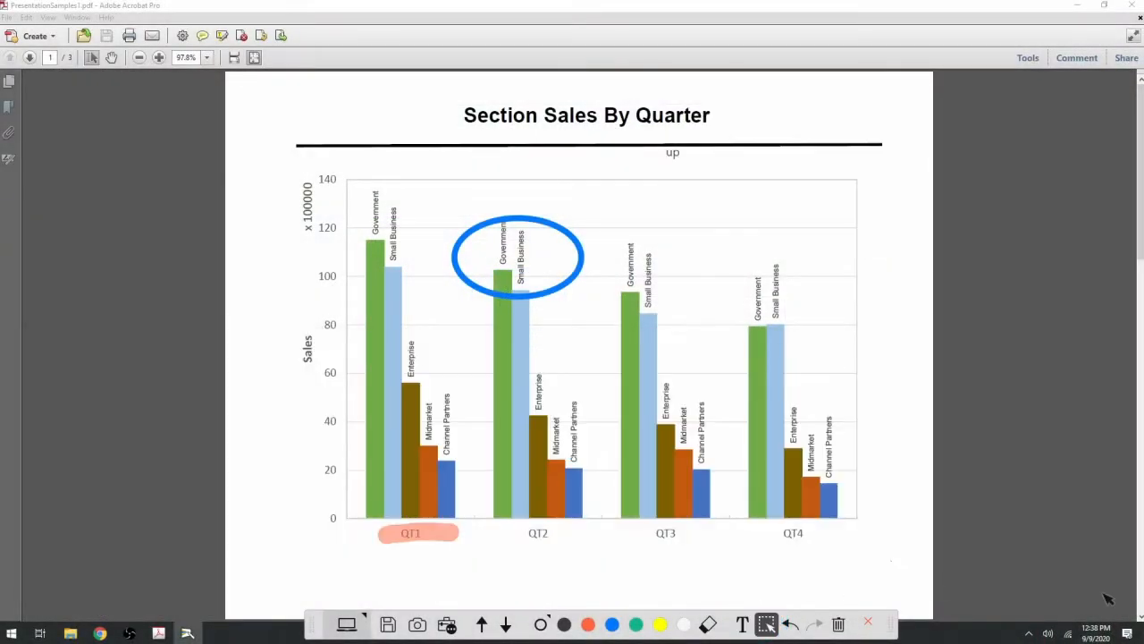
click(517, 257)
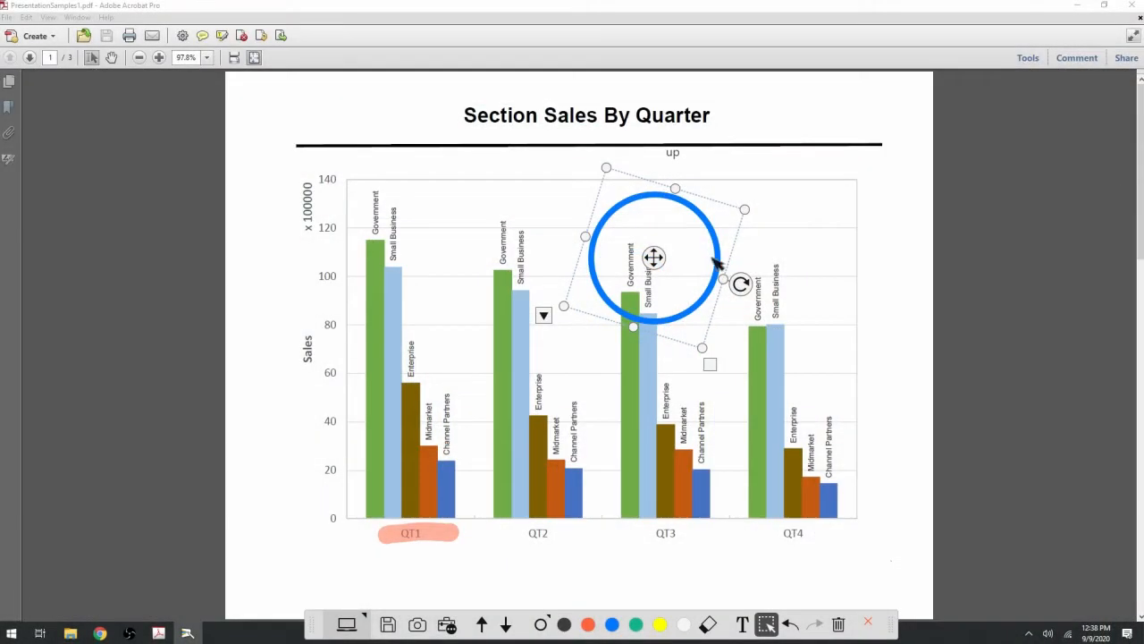
- Duplicate the blue circle on QT3 so a copy sits near QT2
right_click(544, 314)
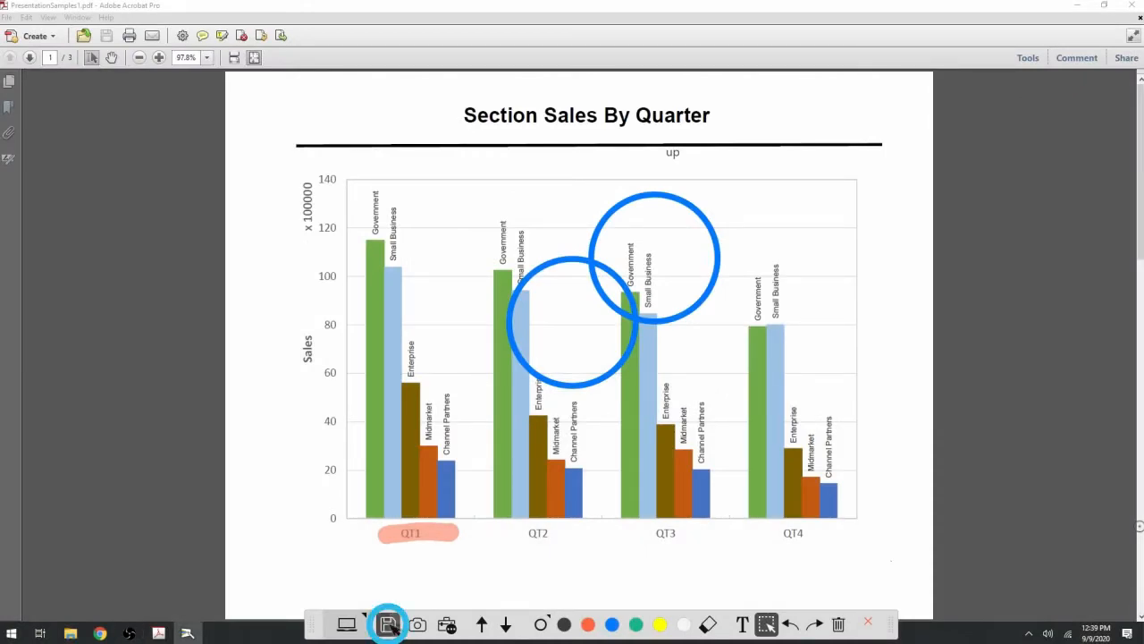
- Save the annotated chart from the toolbar
click(388, 623)
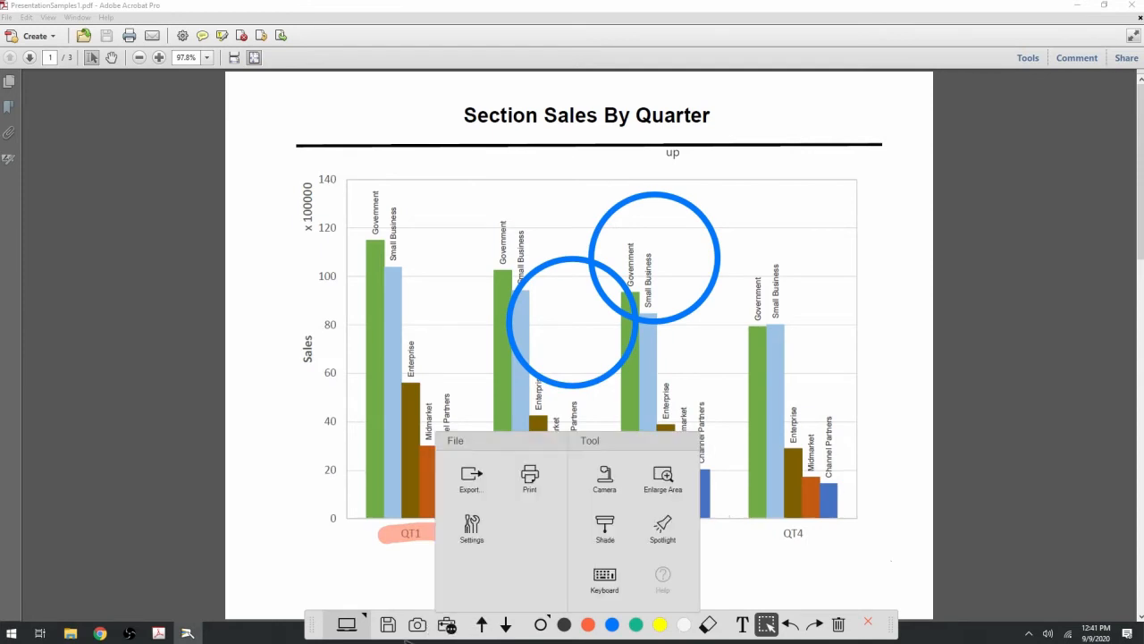
- Review the General tab of the Settings dialog and close it
click(472, 529)
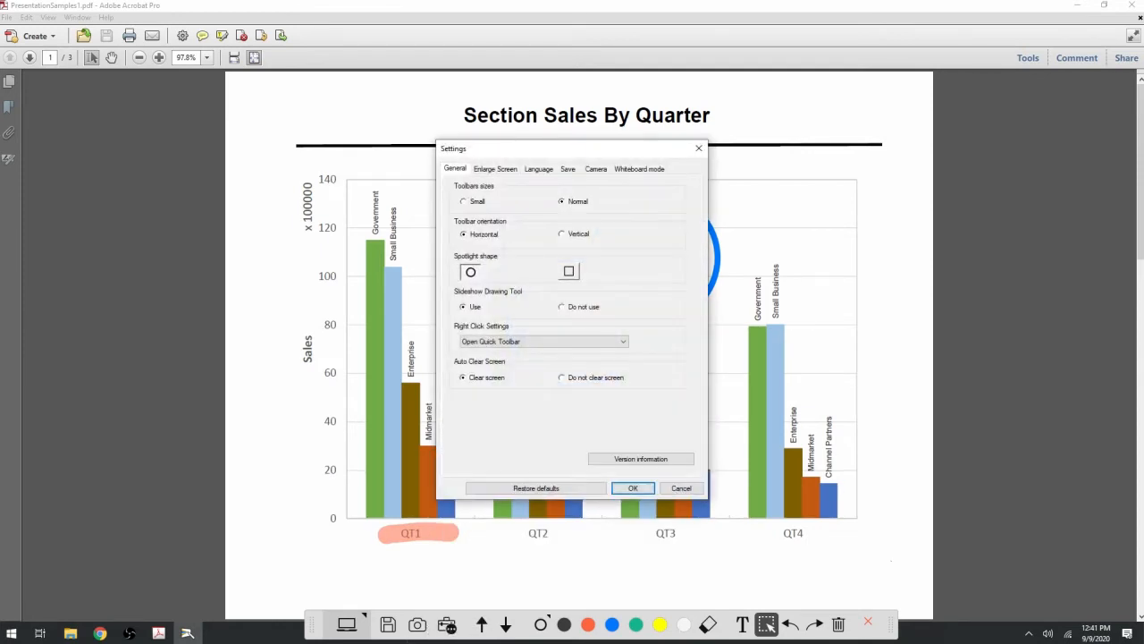
click(569, 168)
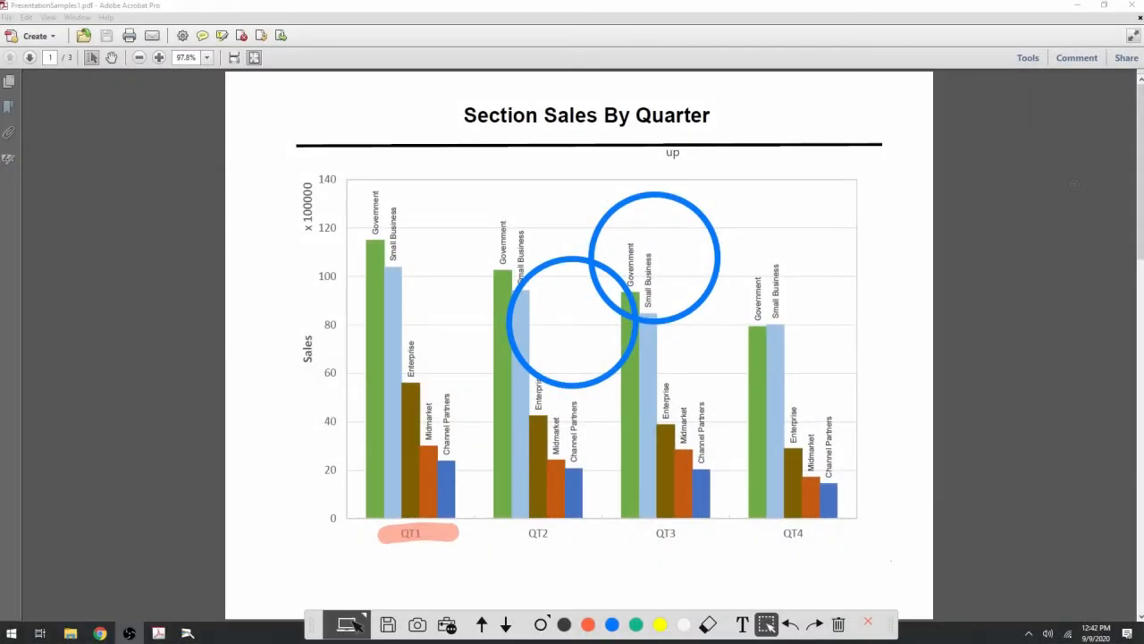
- Switch to Mouse mode and confirm Yes to clear all drawings from the chart
click(348, 622)
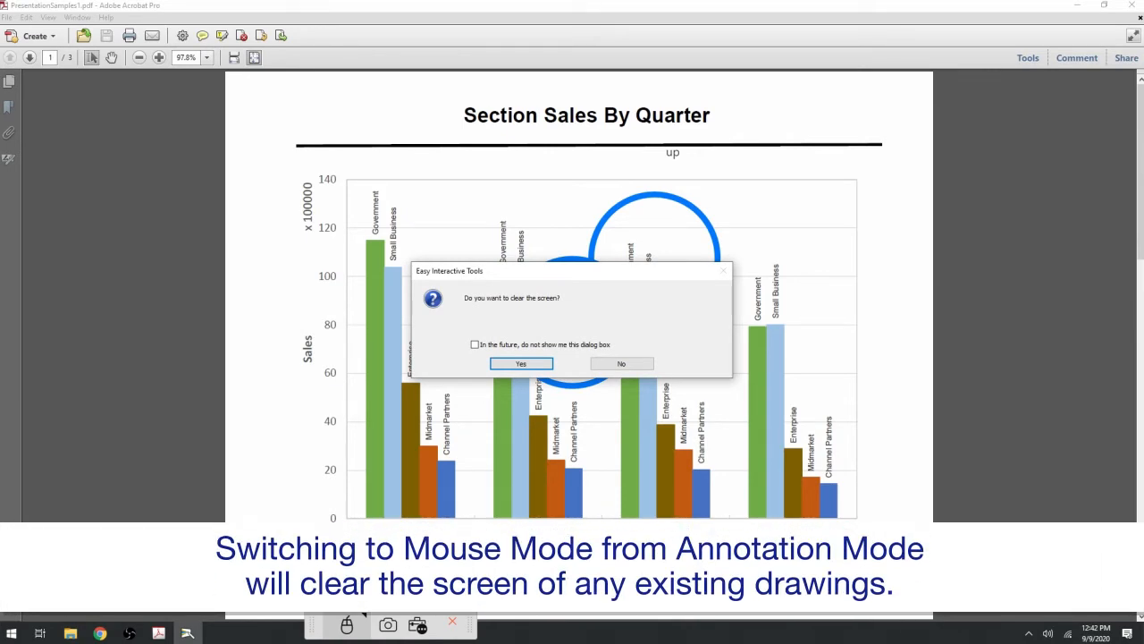
click(522, 363)
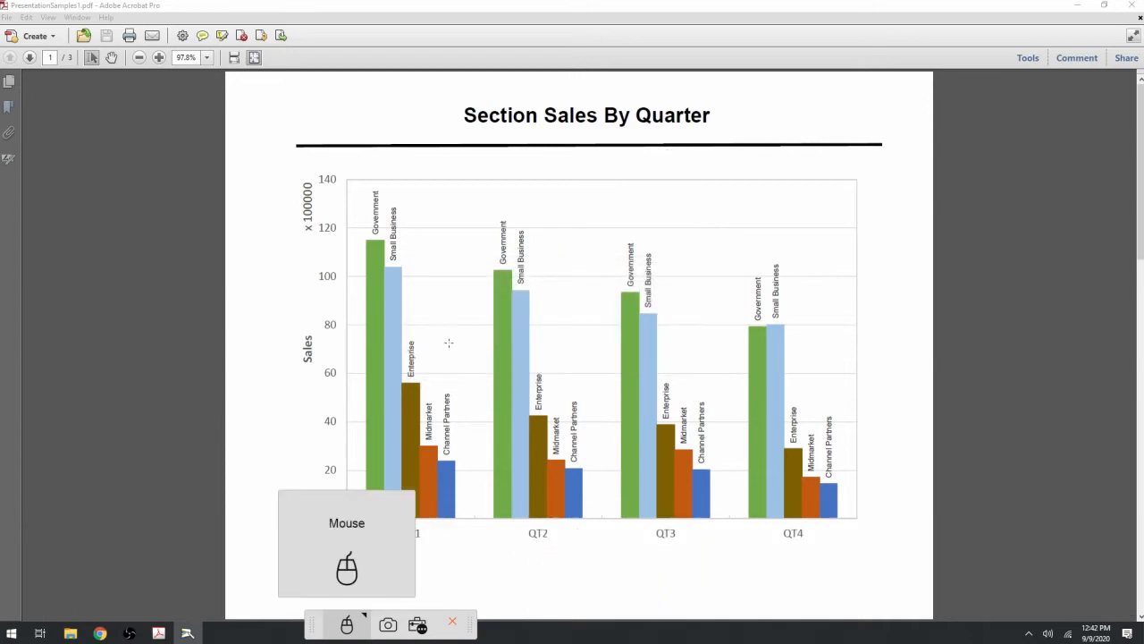